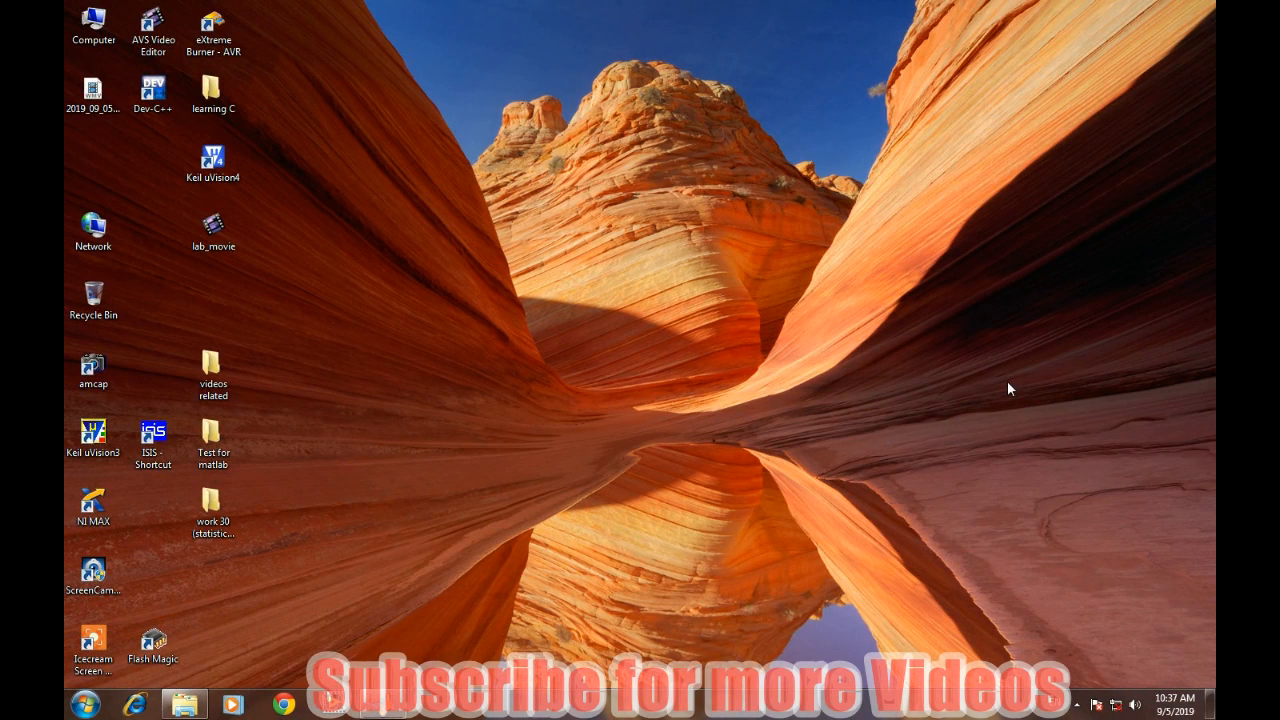
mouse_move(1032, 400)
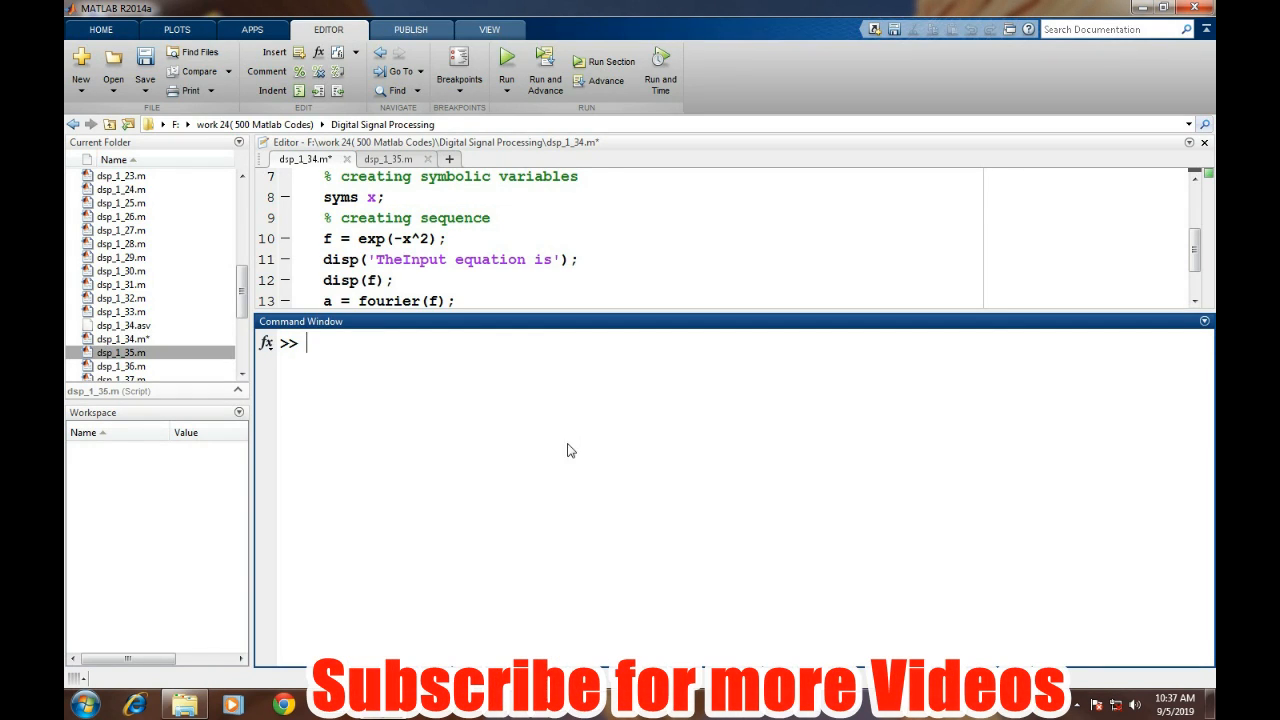
mouse_move(700, 638)
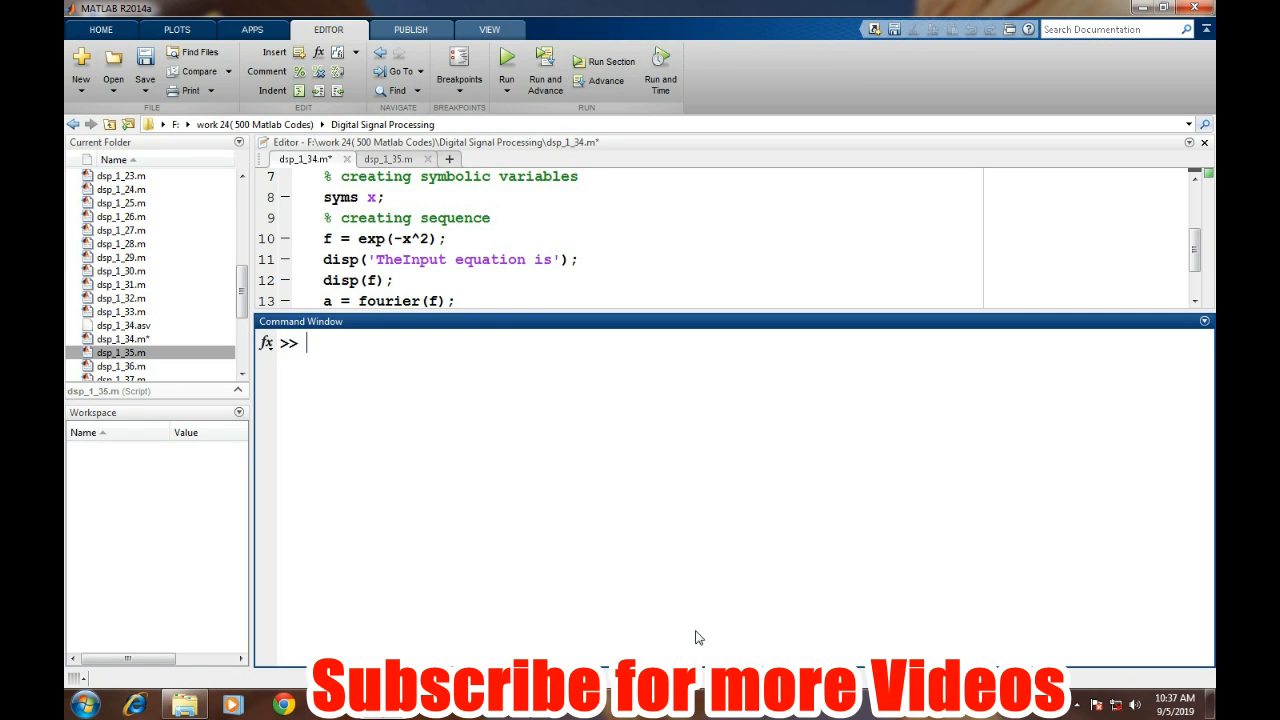
- Declare x as a symbolic variable with syms x
text(s)
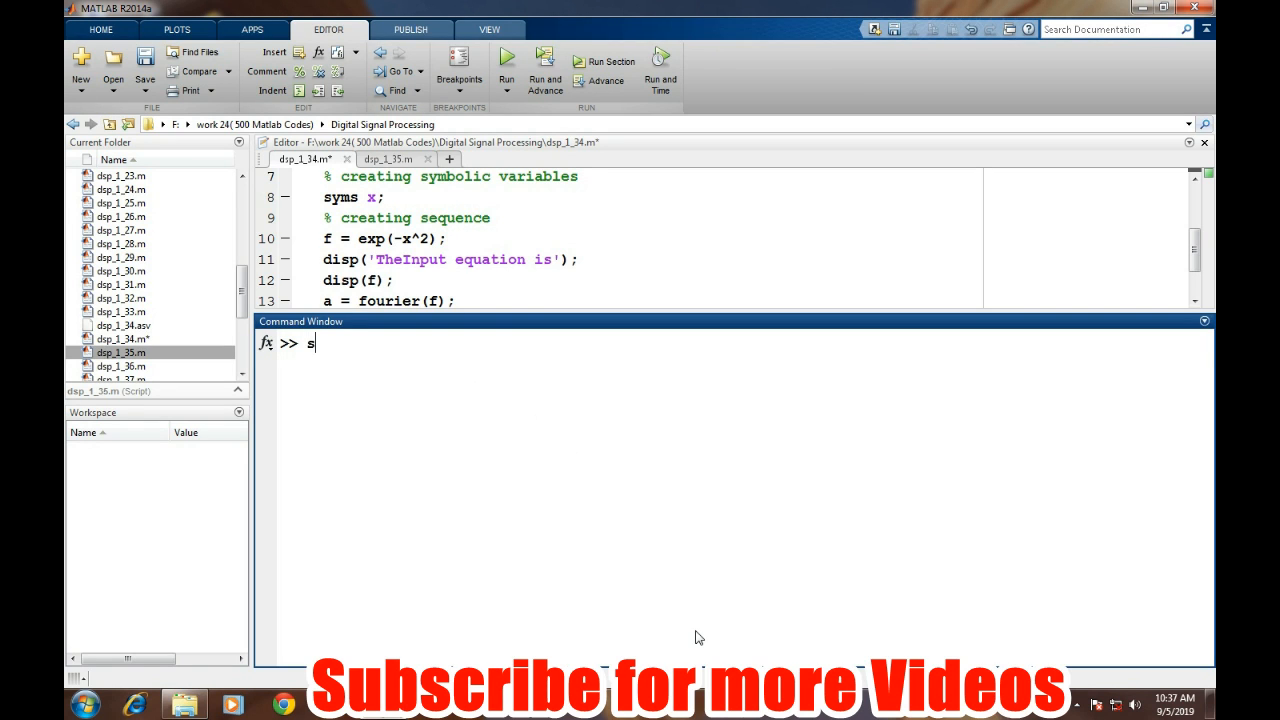
text(yms)
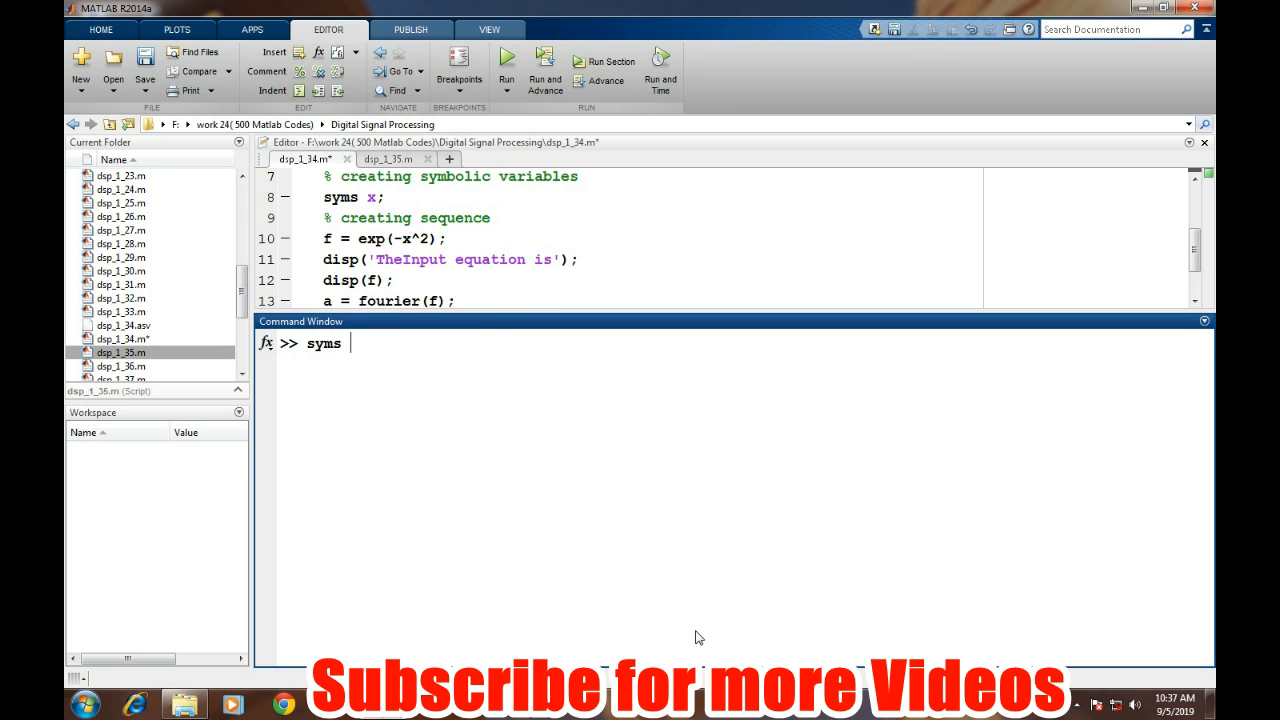
key(Return)
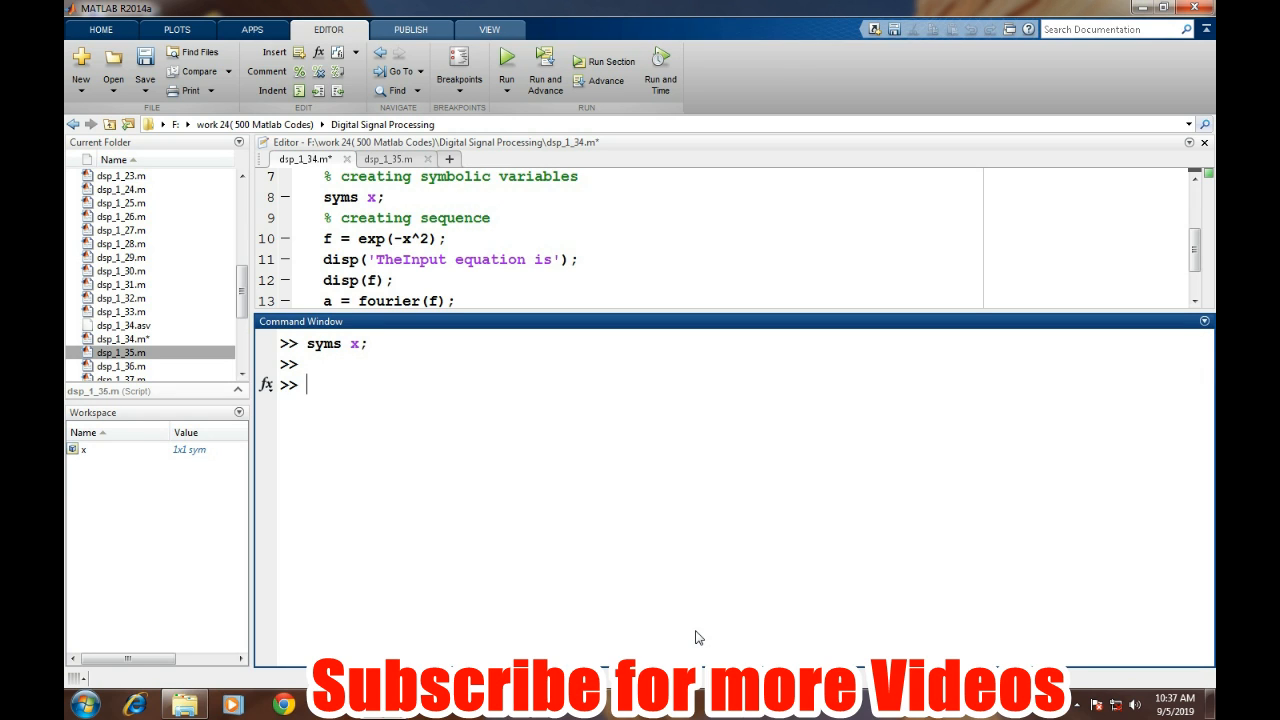
- Define f = exp(-x^2) and clear the Command Window with clc
text(f)
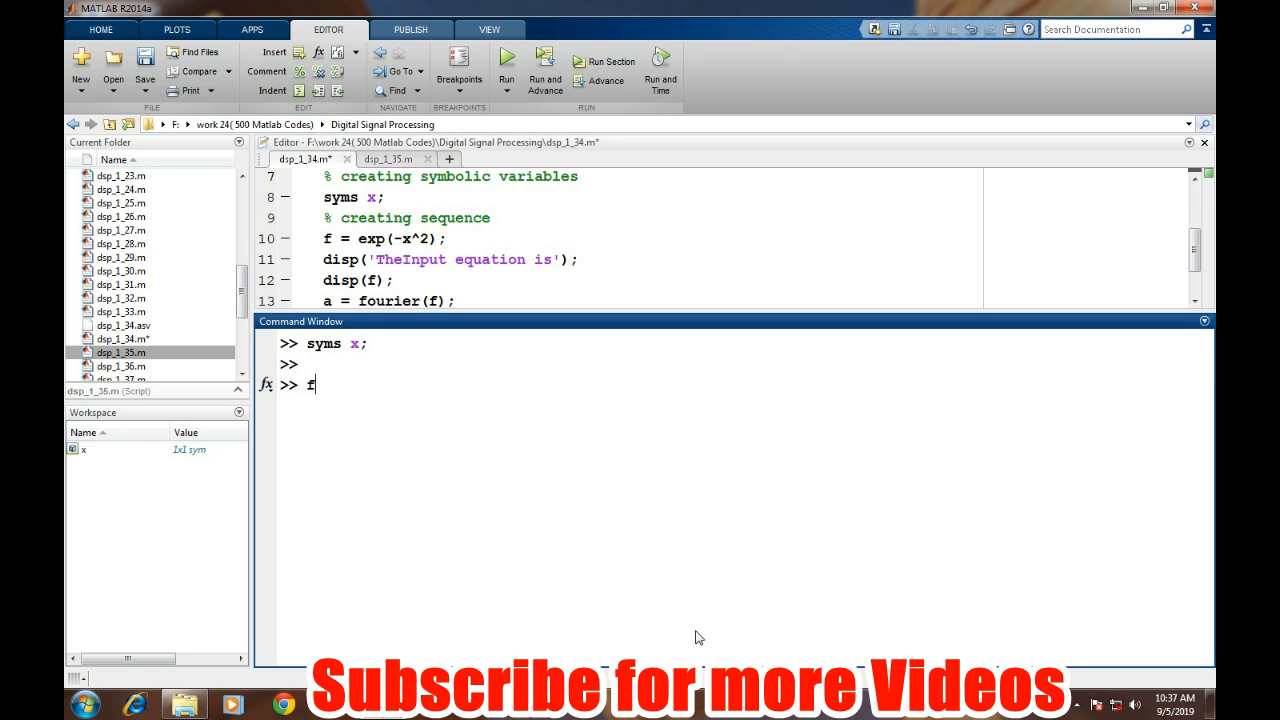
text(=)
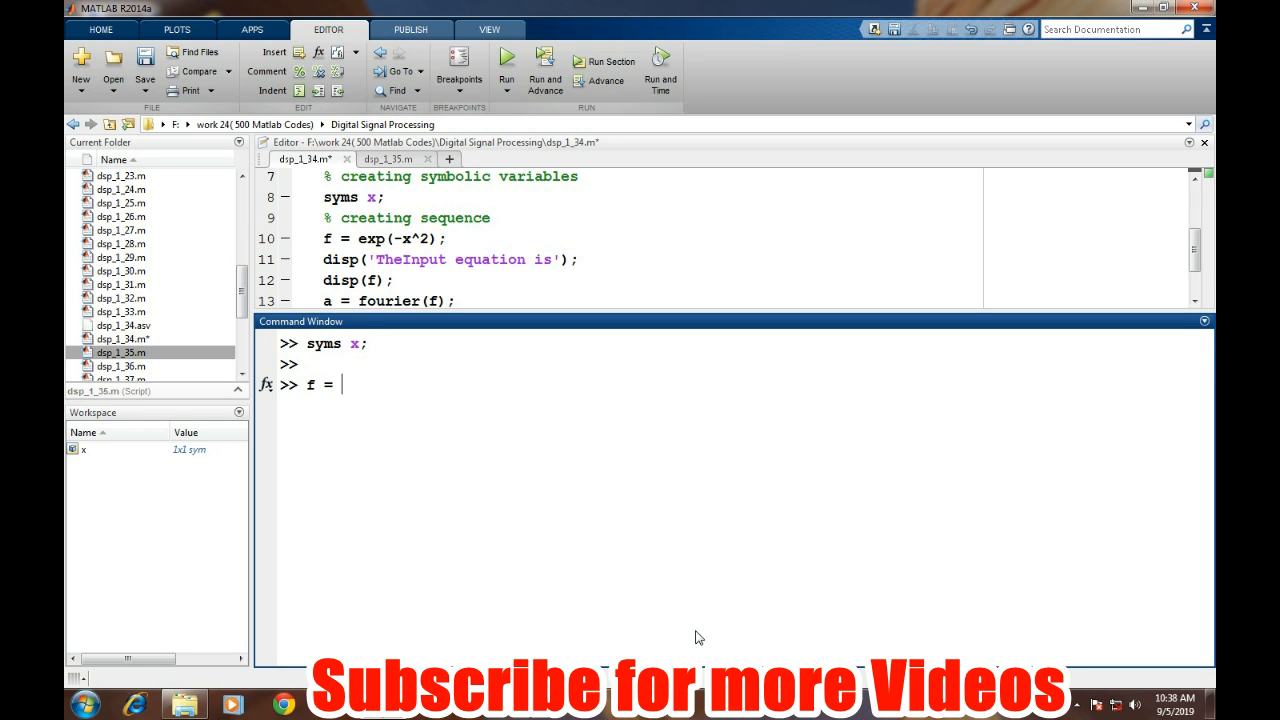
text(exp()
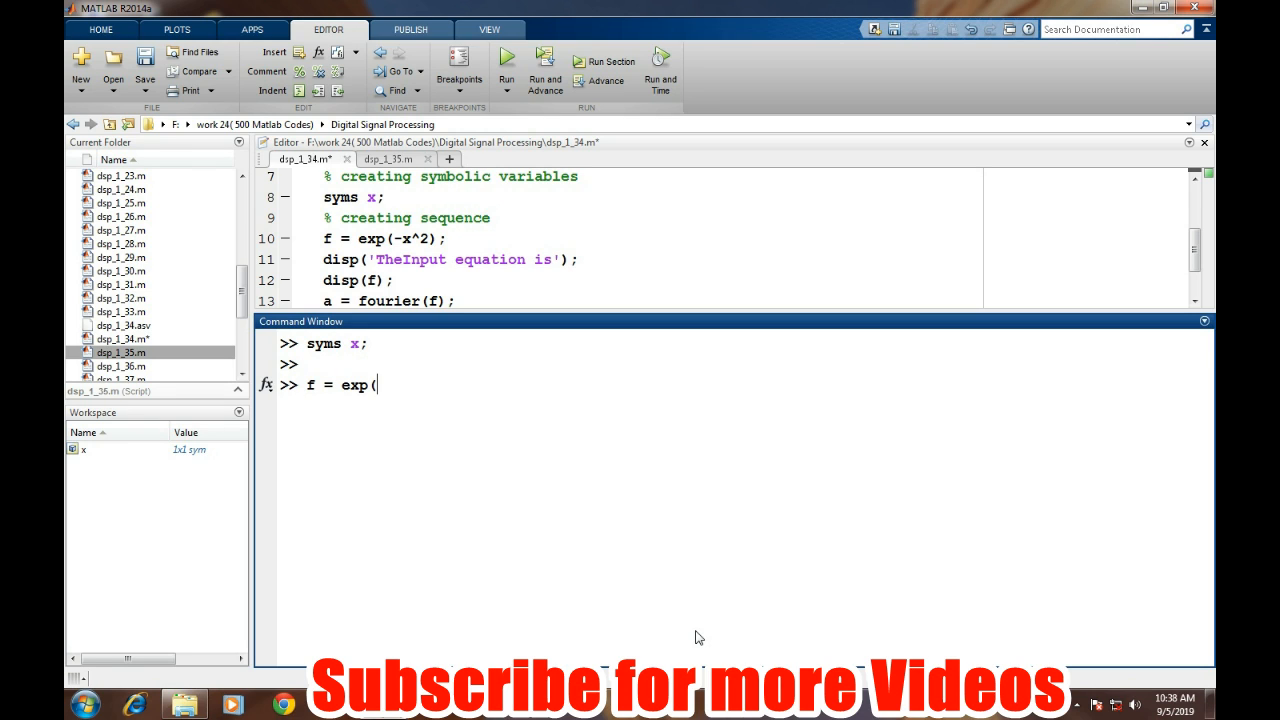
text(-x^)
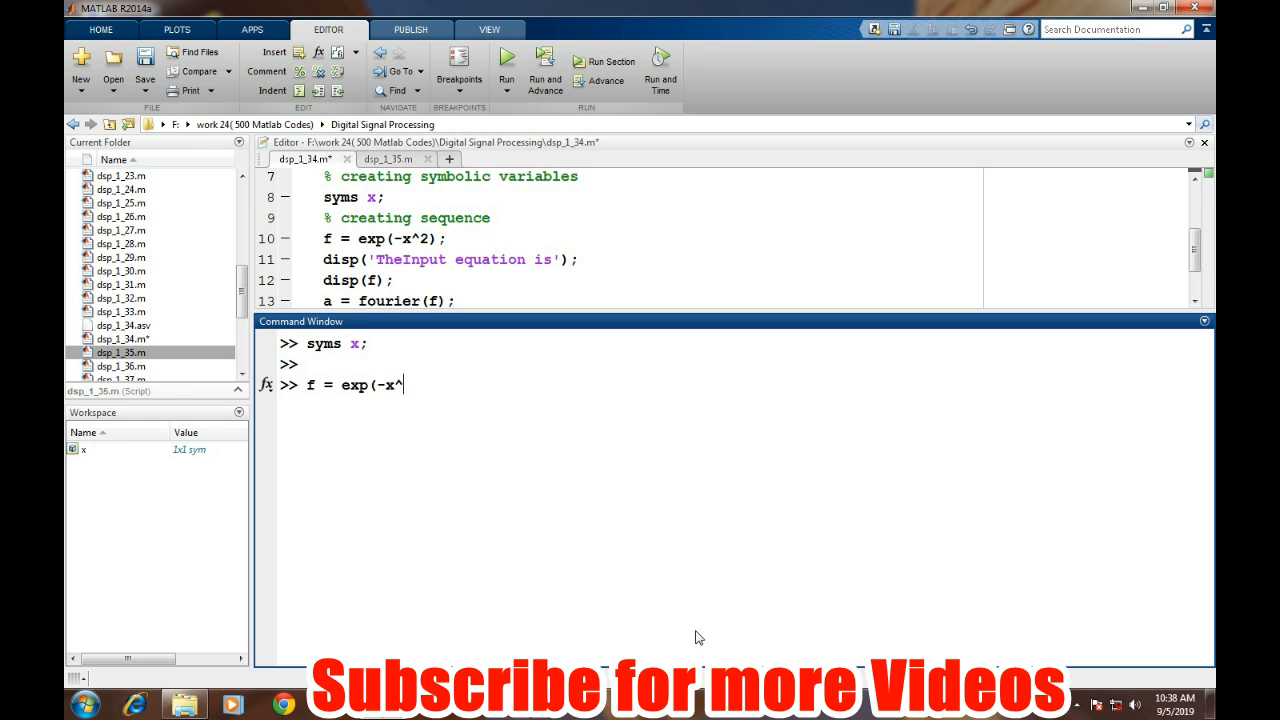
key(Return)
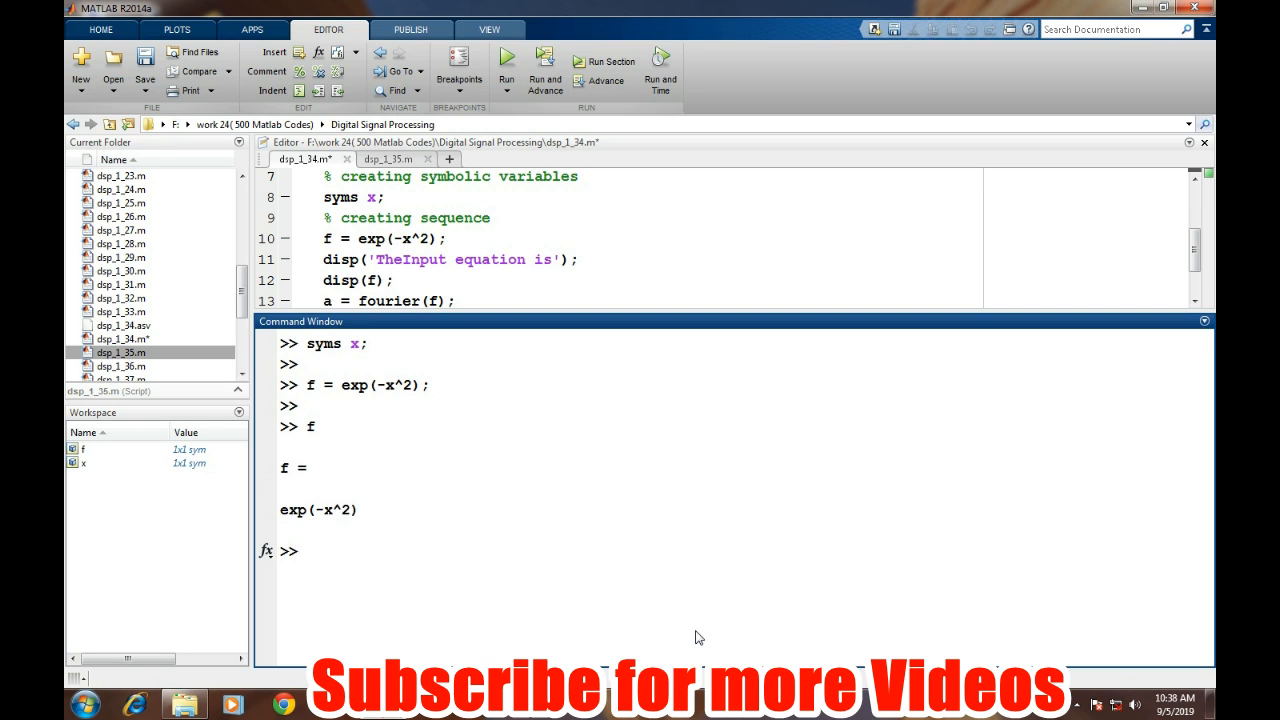
text(cl)
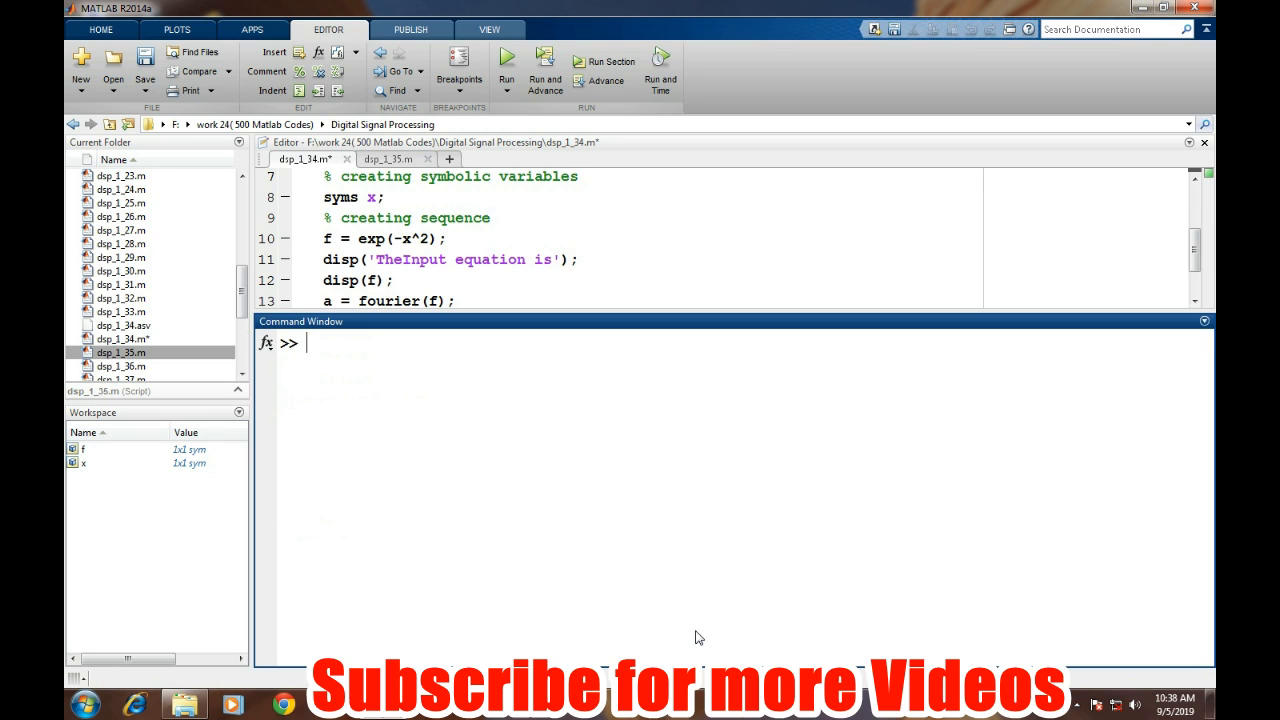
- Compute a = fourier(f), giving pi^(1/2)*exp(-w^2/4)
click(506, 58)
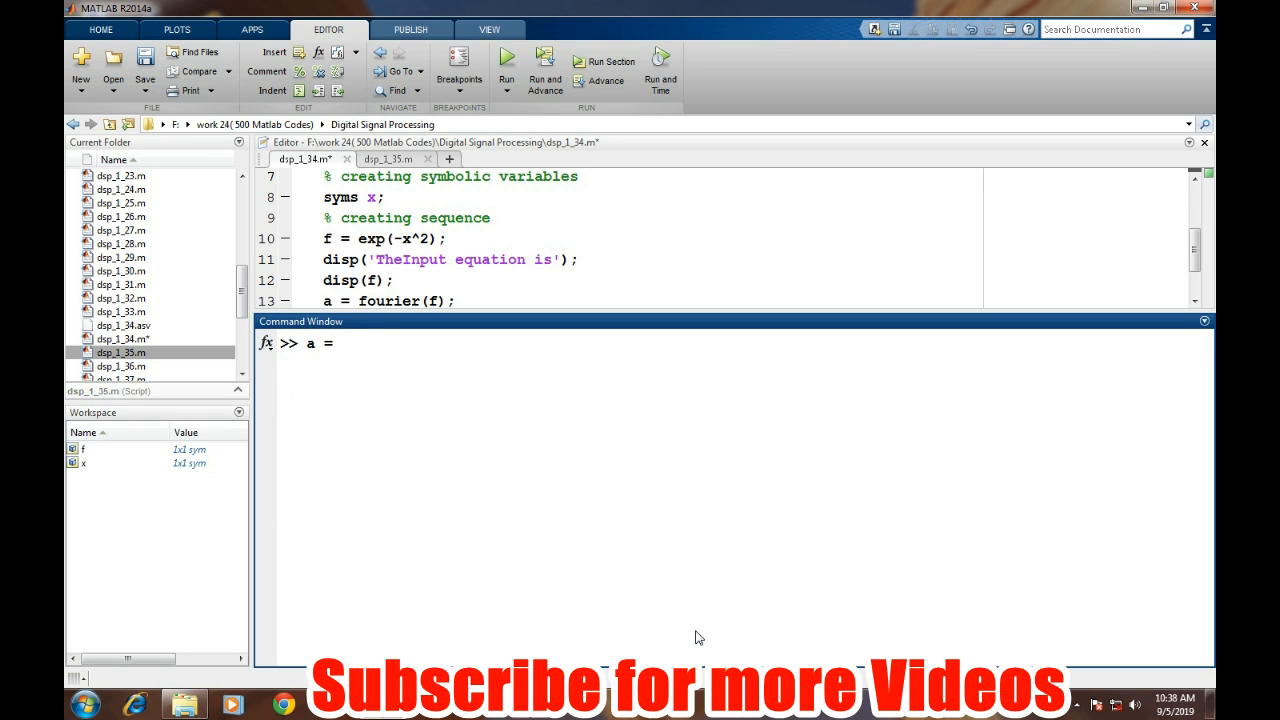
text(fourier()
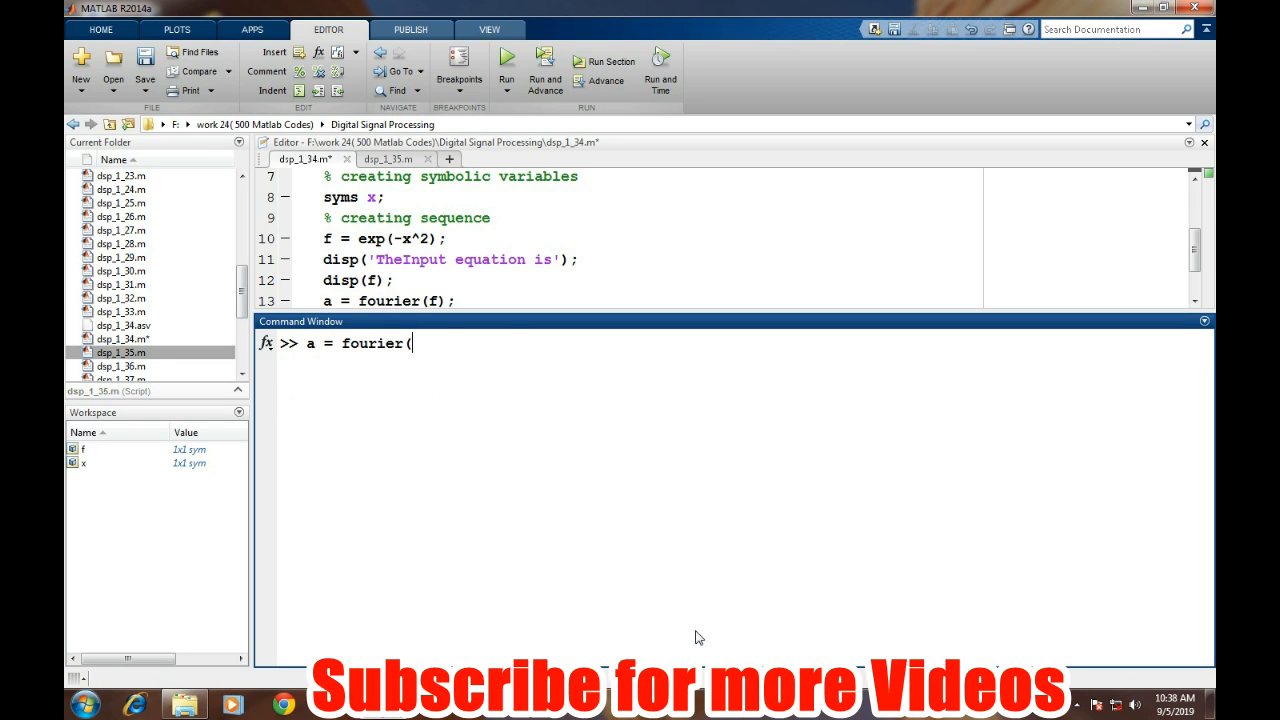
text(f))
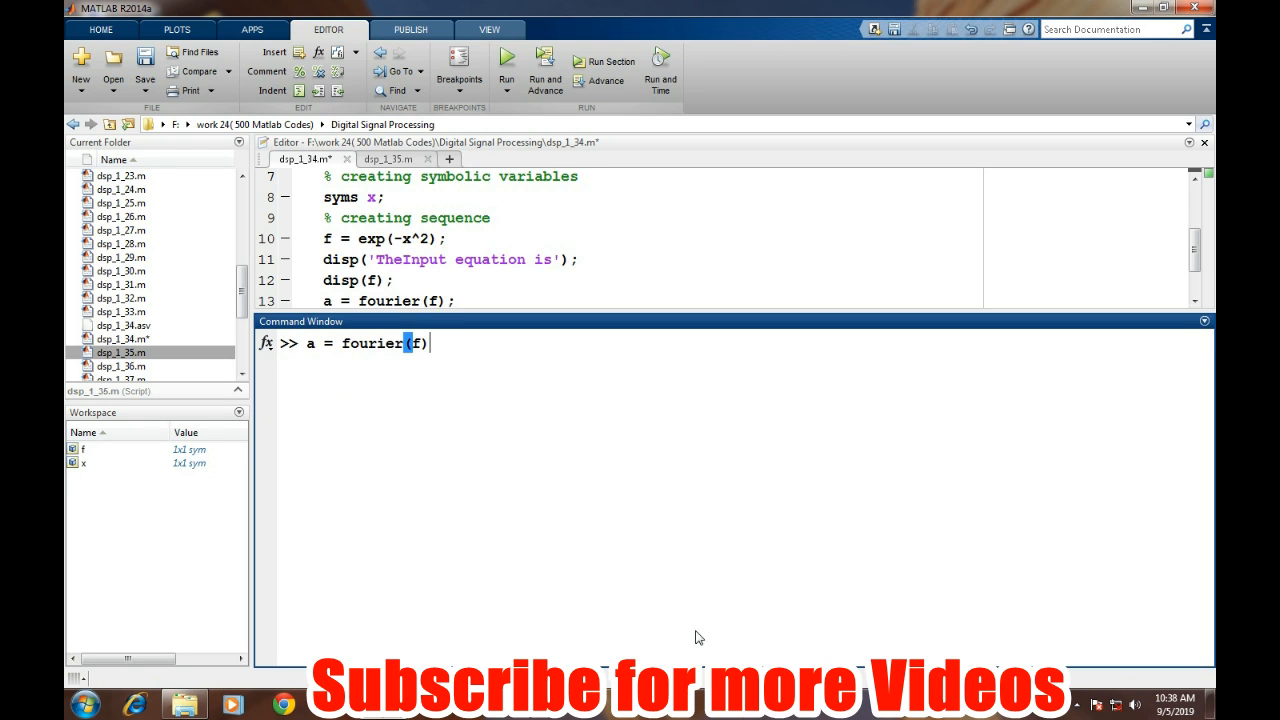
key(Return)
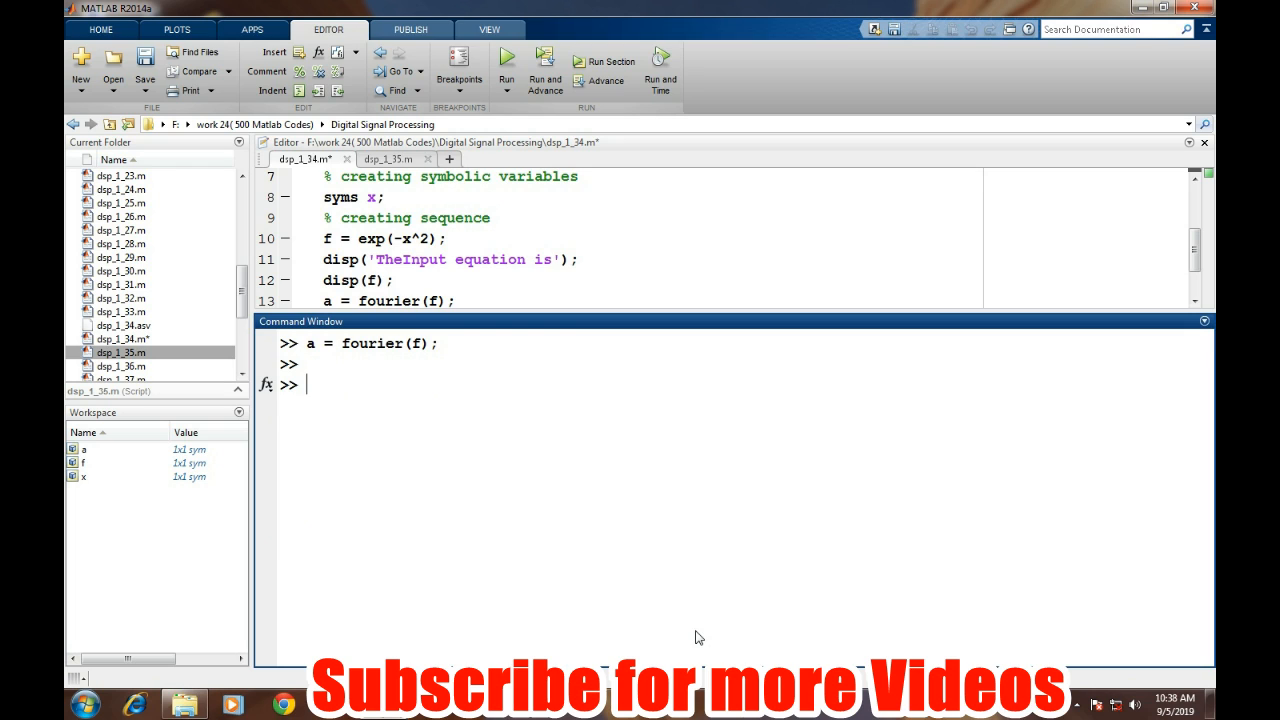
mouse_move(716, 616)
text(disp(a))
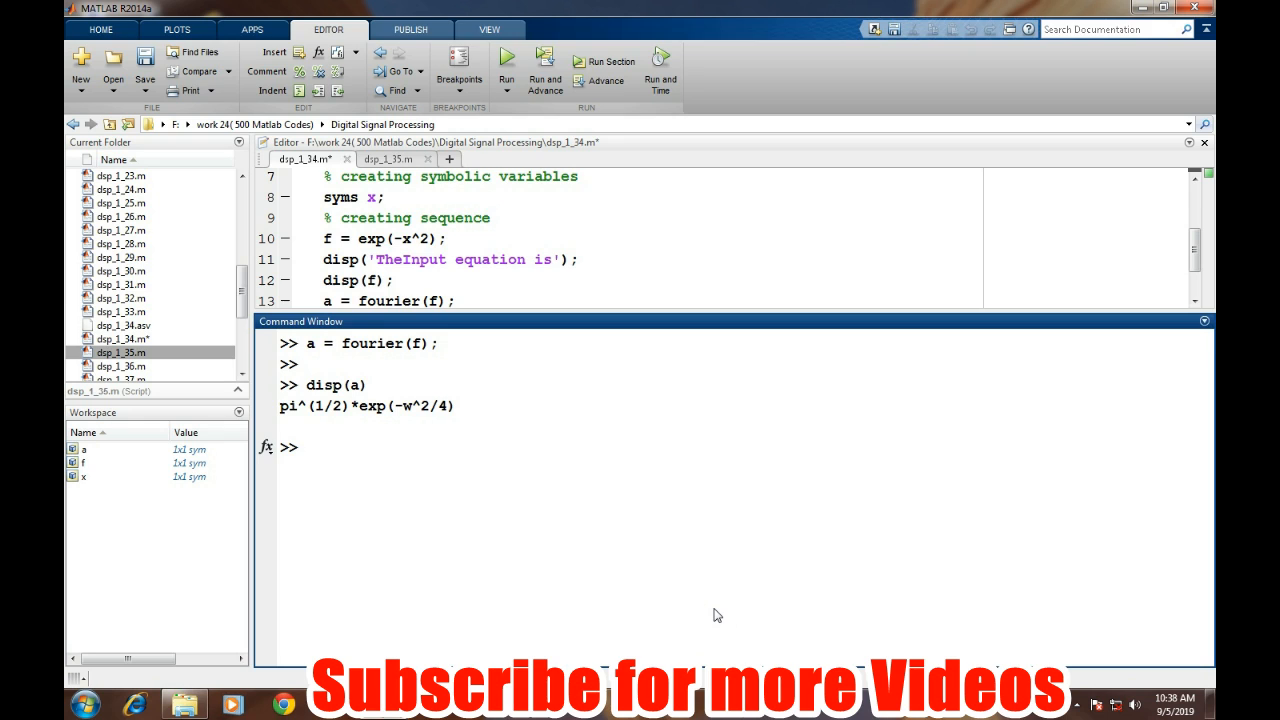
mouse_move(632, 608)
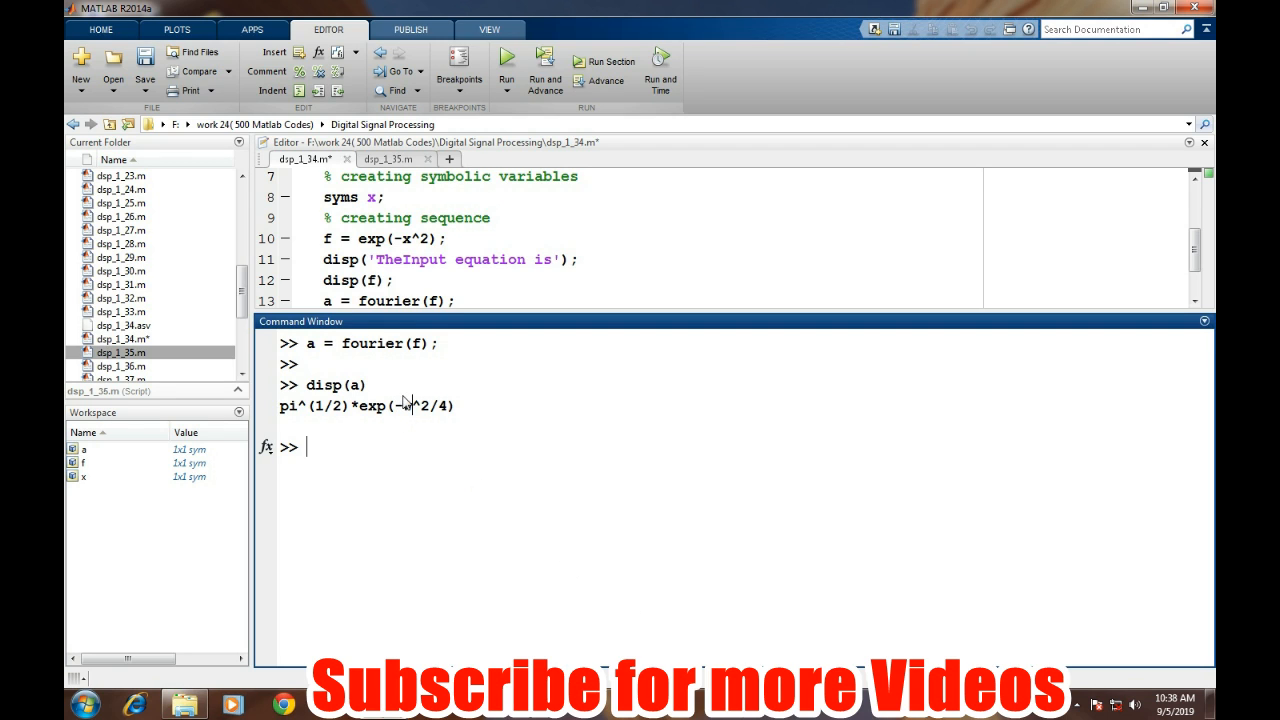
mouse_move(552, 512)
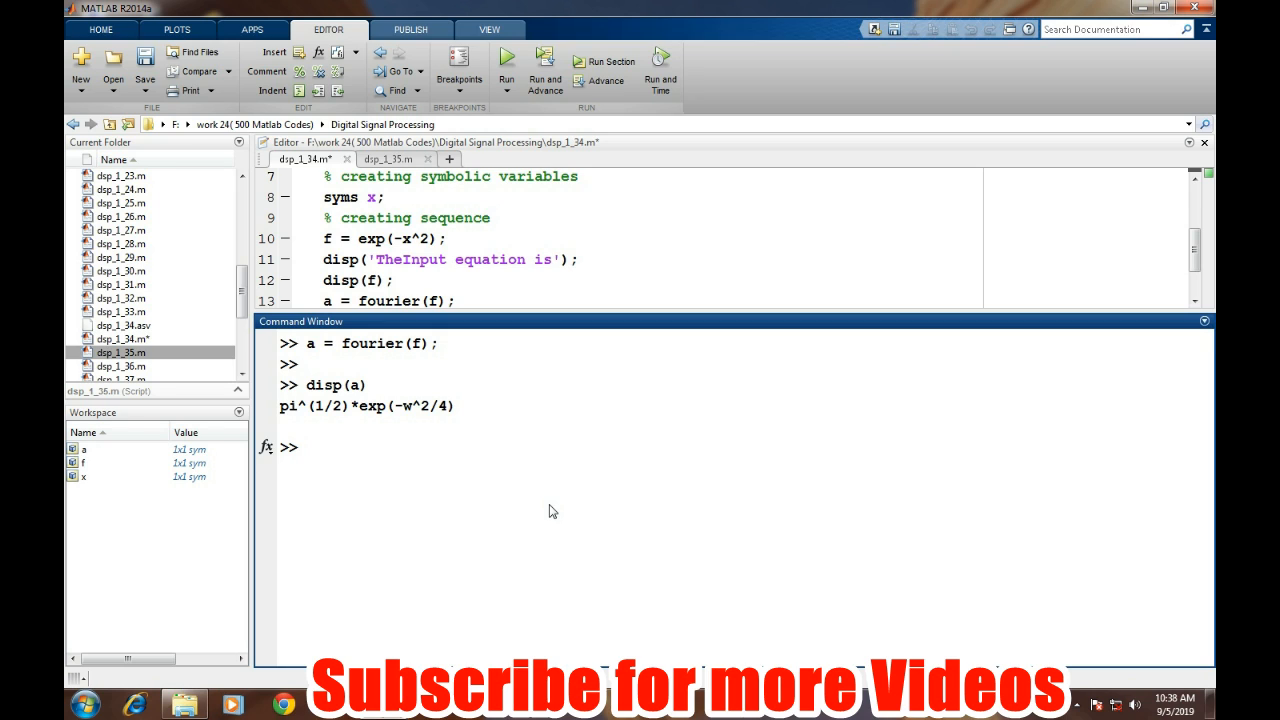
- Redefine f as sin(2*pi*x)
text(f =)
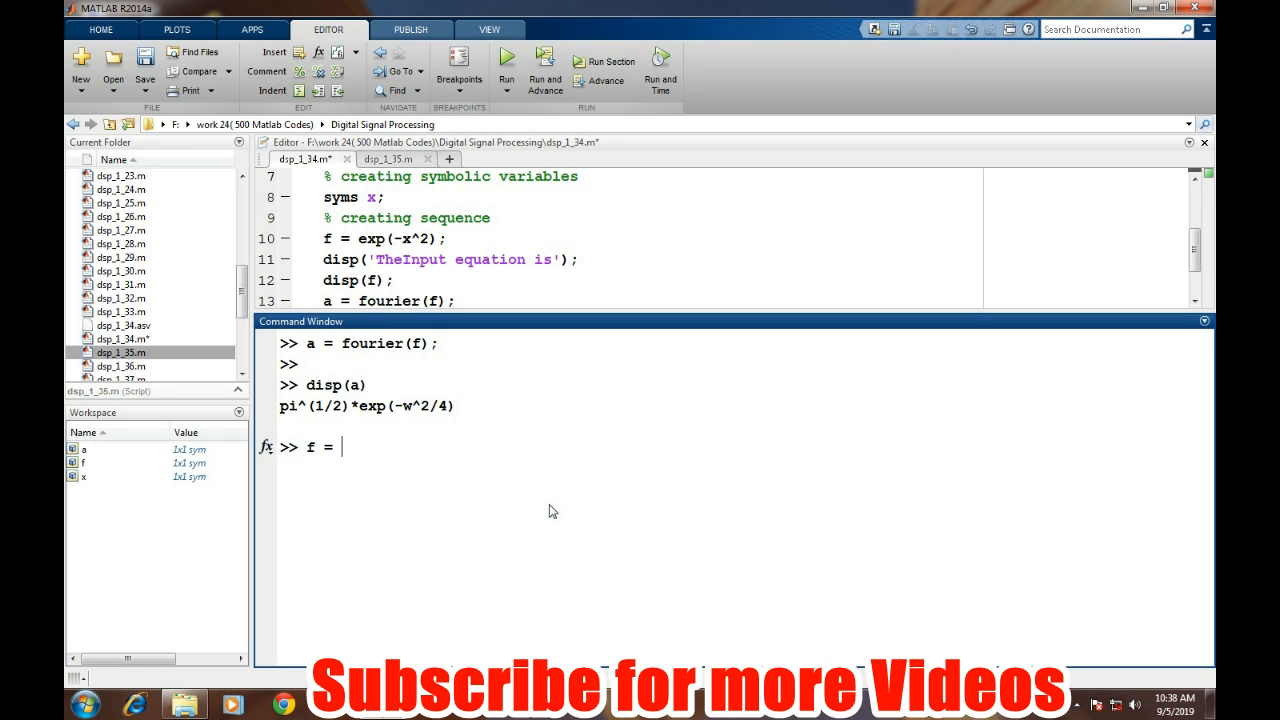
text(sin()
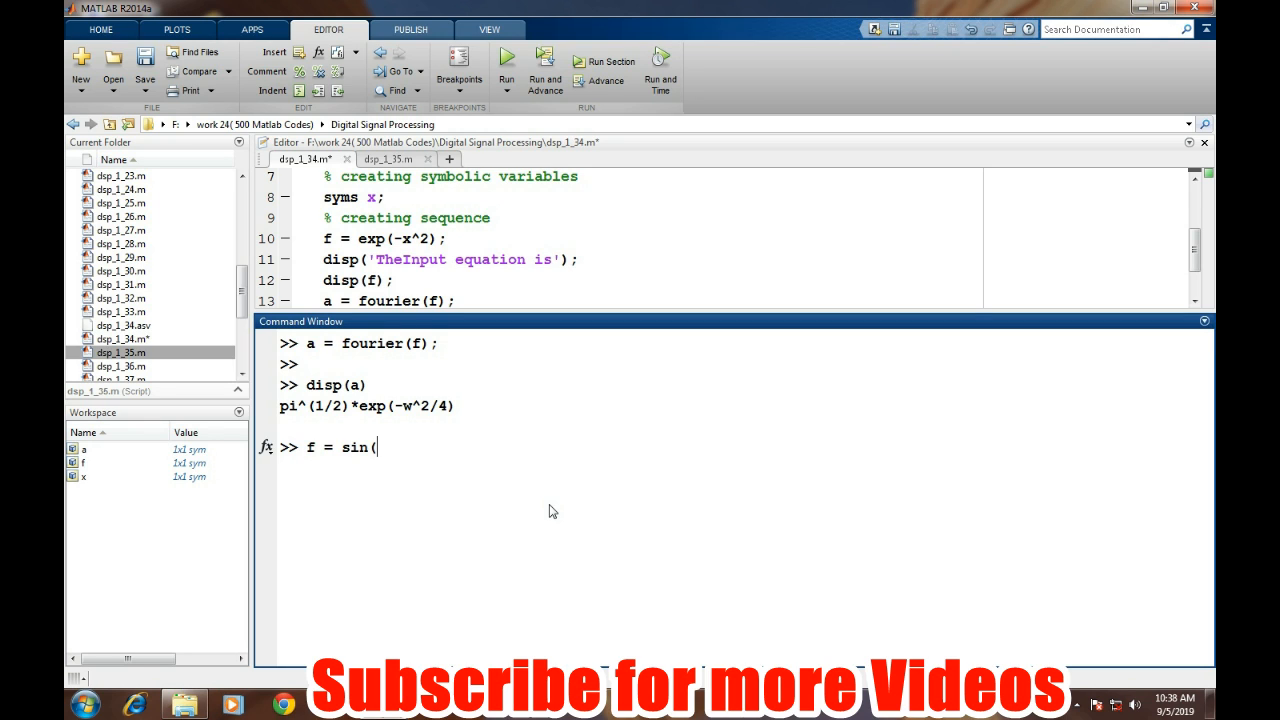
text(2*pi*)
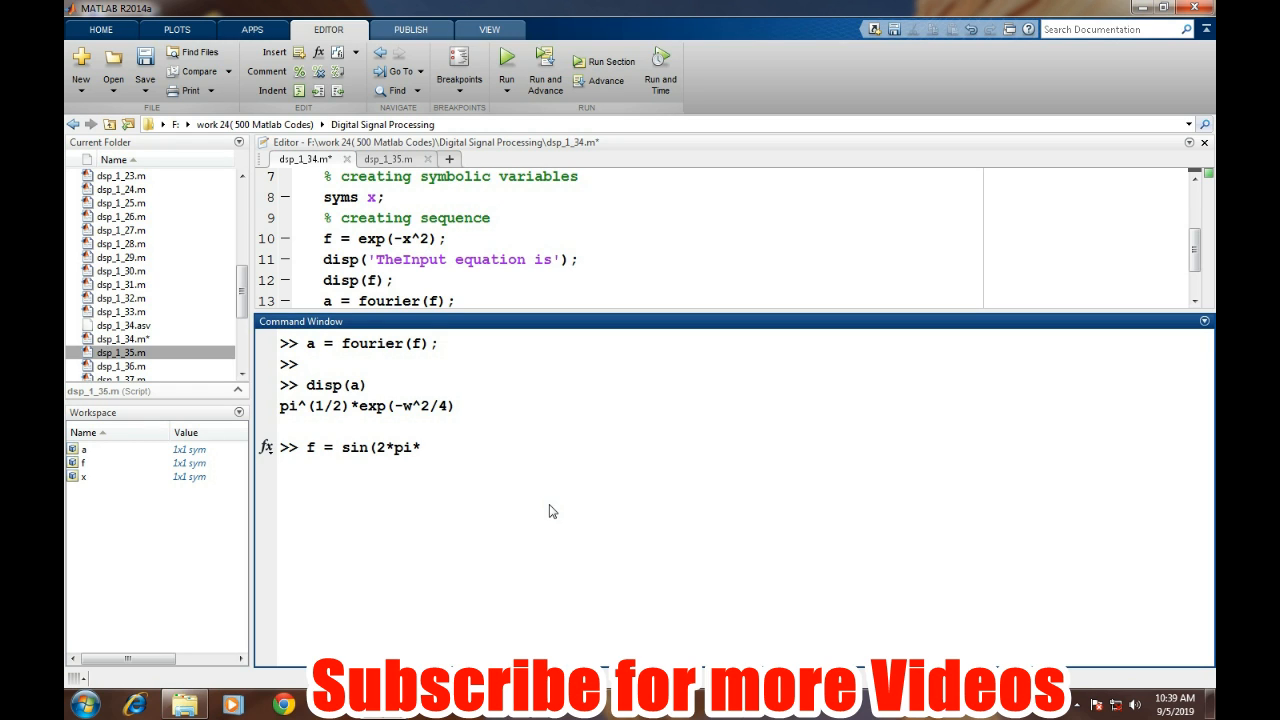
text(x)
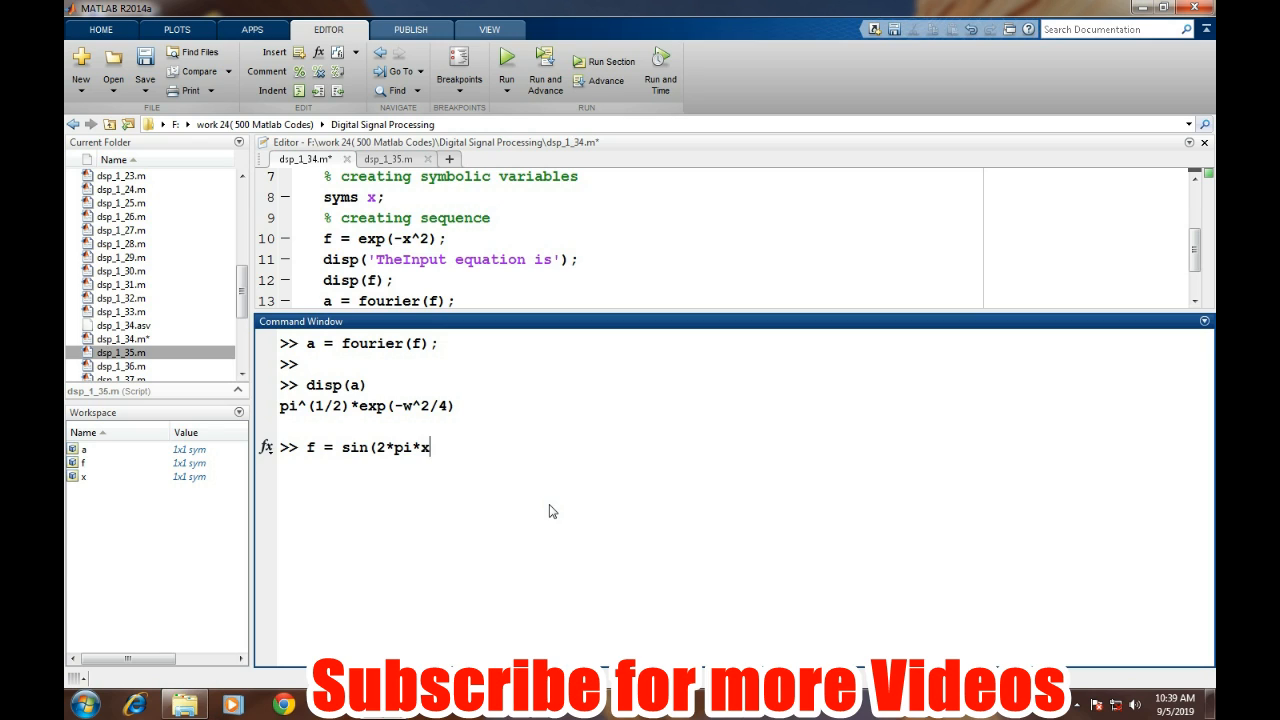
text())
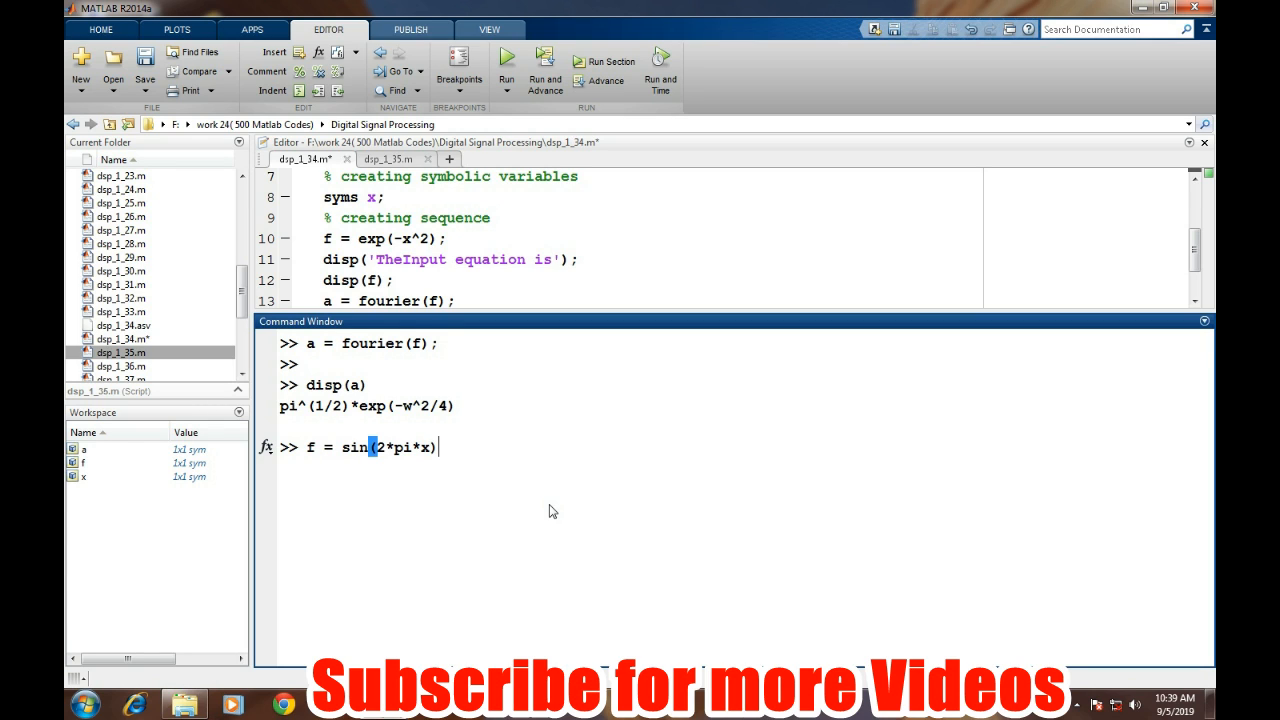
text(;)
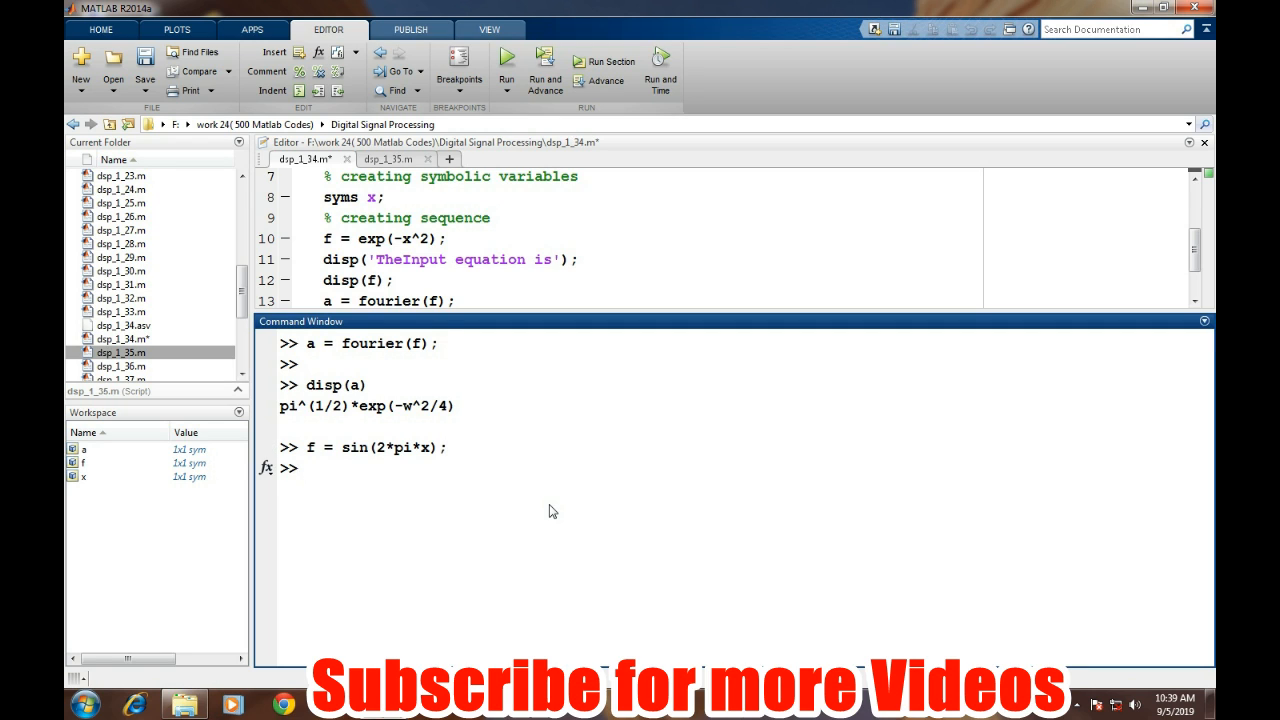
- Compute a = fourier(f), giving -pi*(dirac(w - 2*pi) - dirac(2*pi + w))*i
text(a)
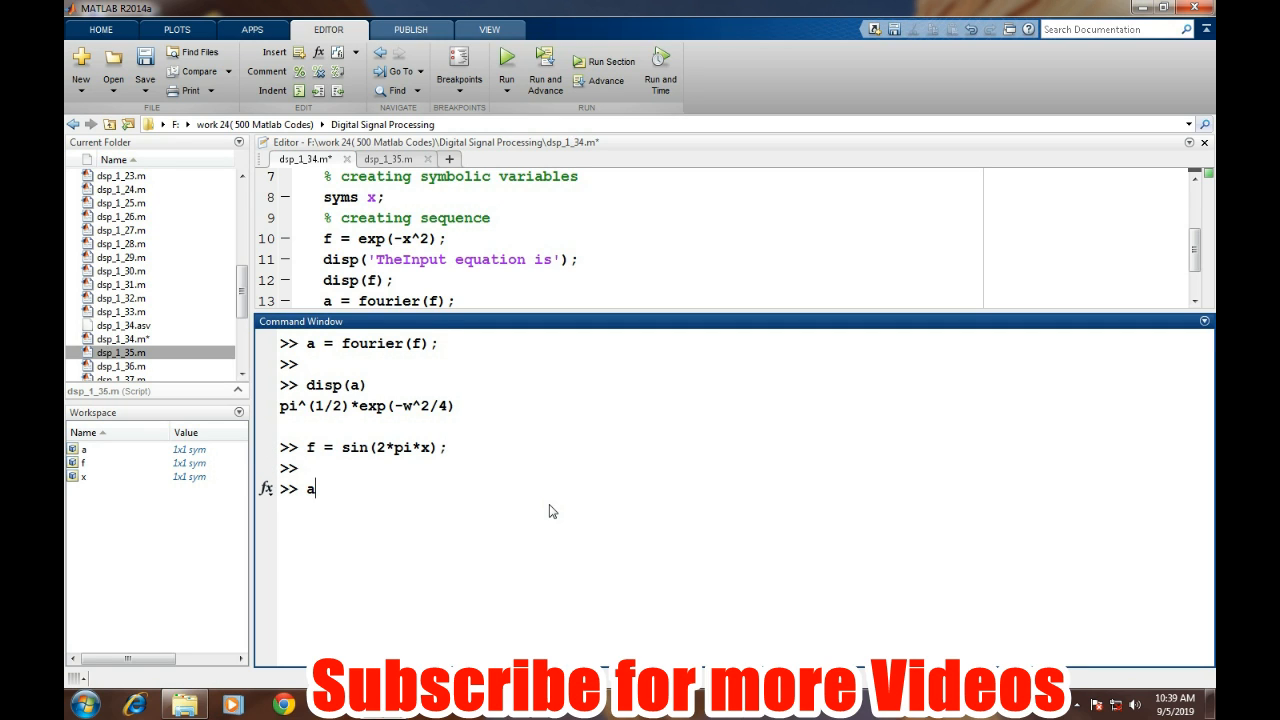
text(= fourier(f);)
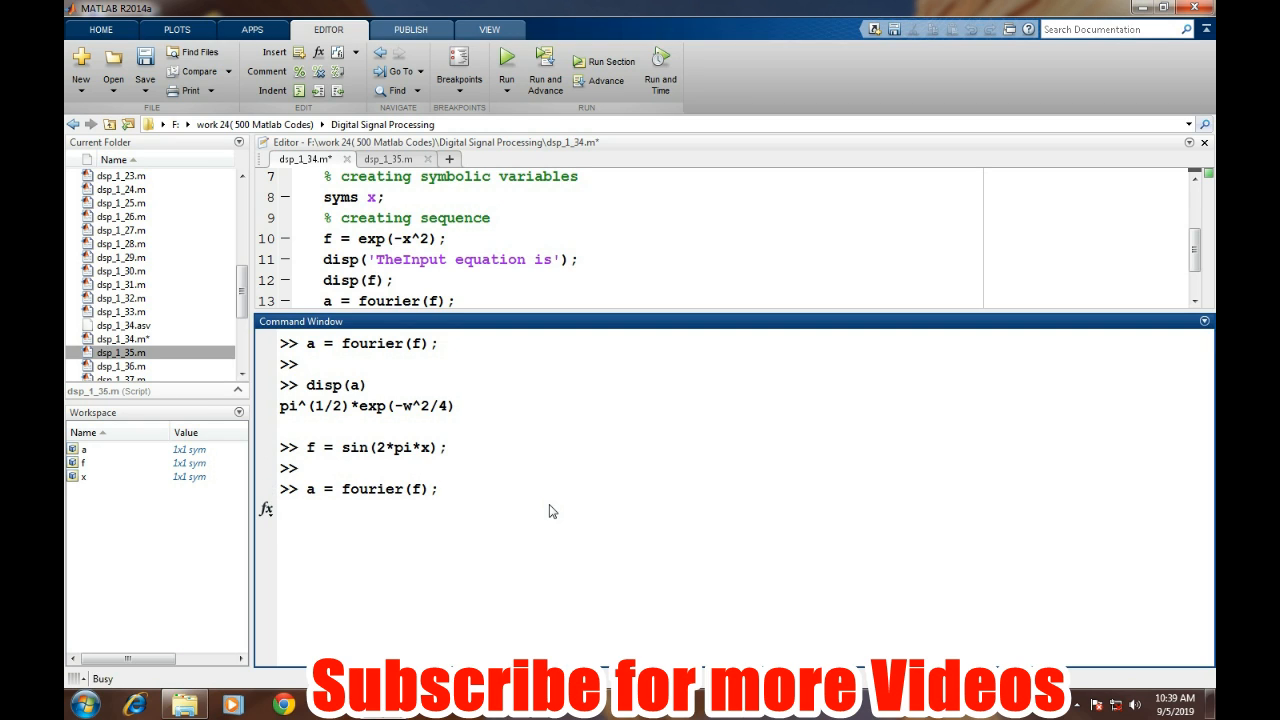
key(Return)
text(a)
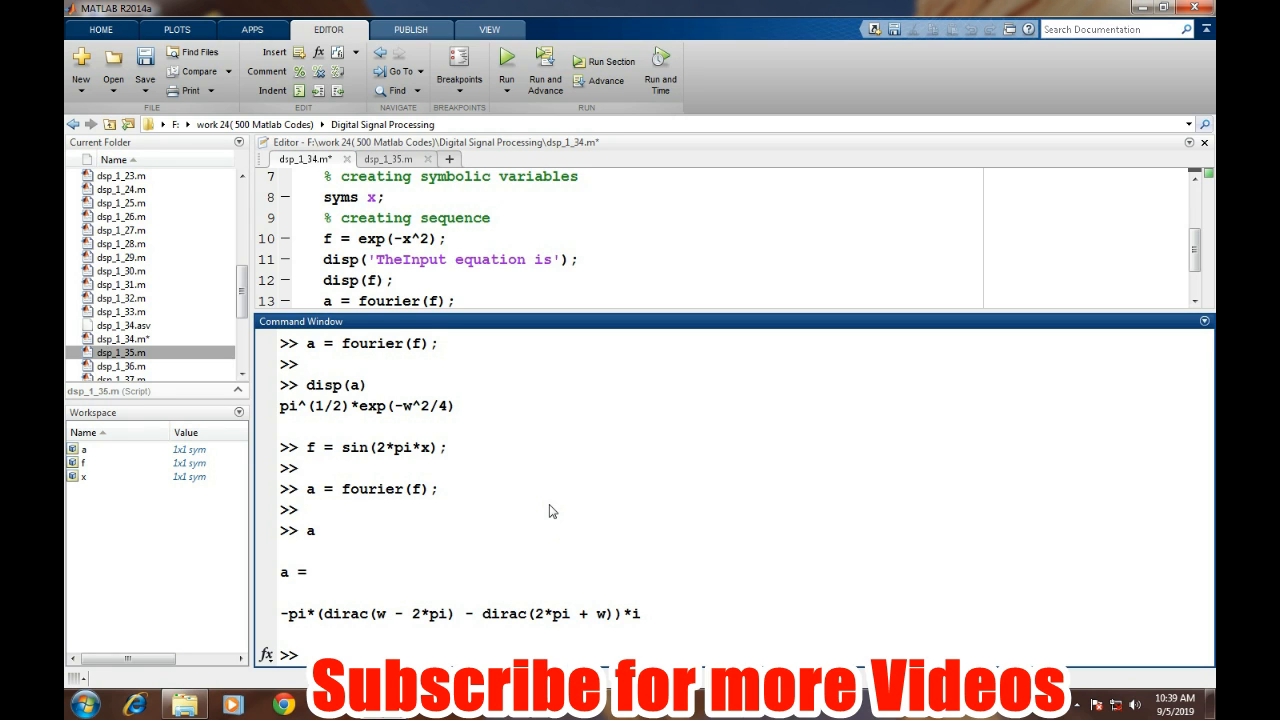
mouse_move(552, 516)
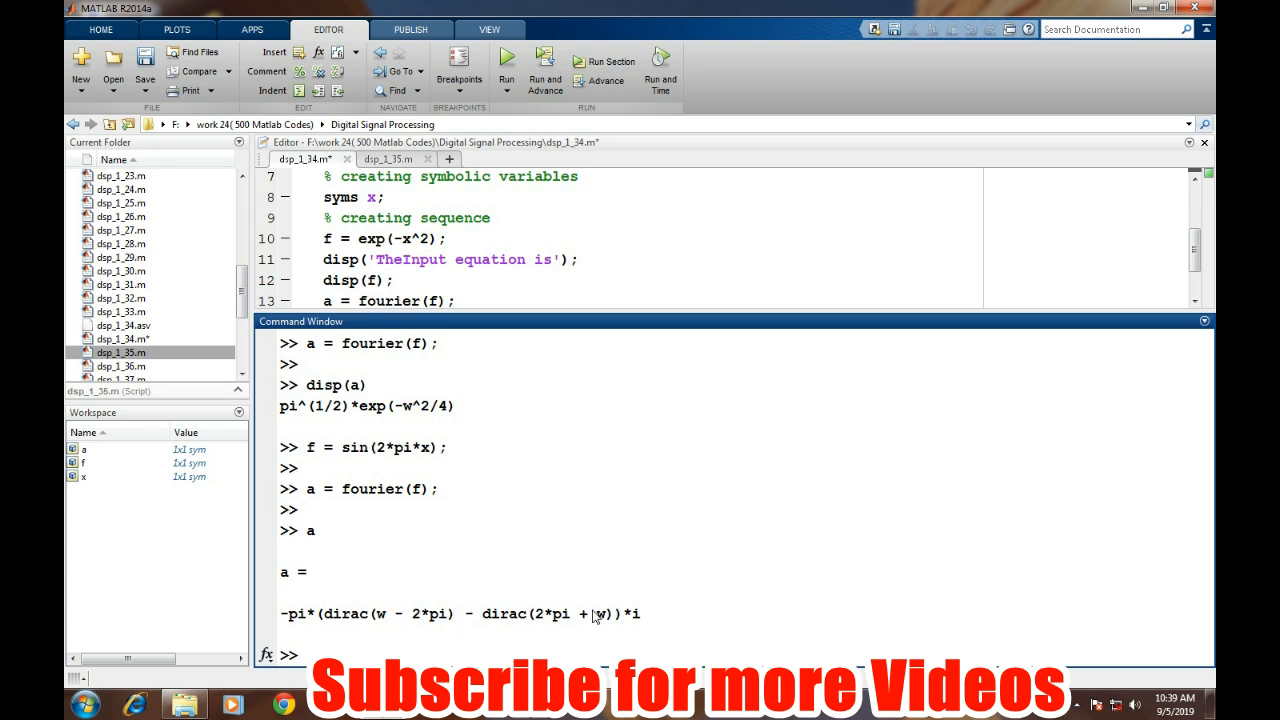
mouse_move(596, 644)
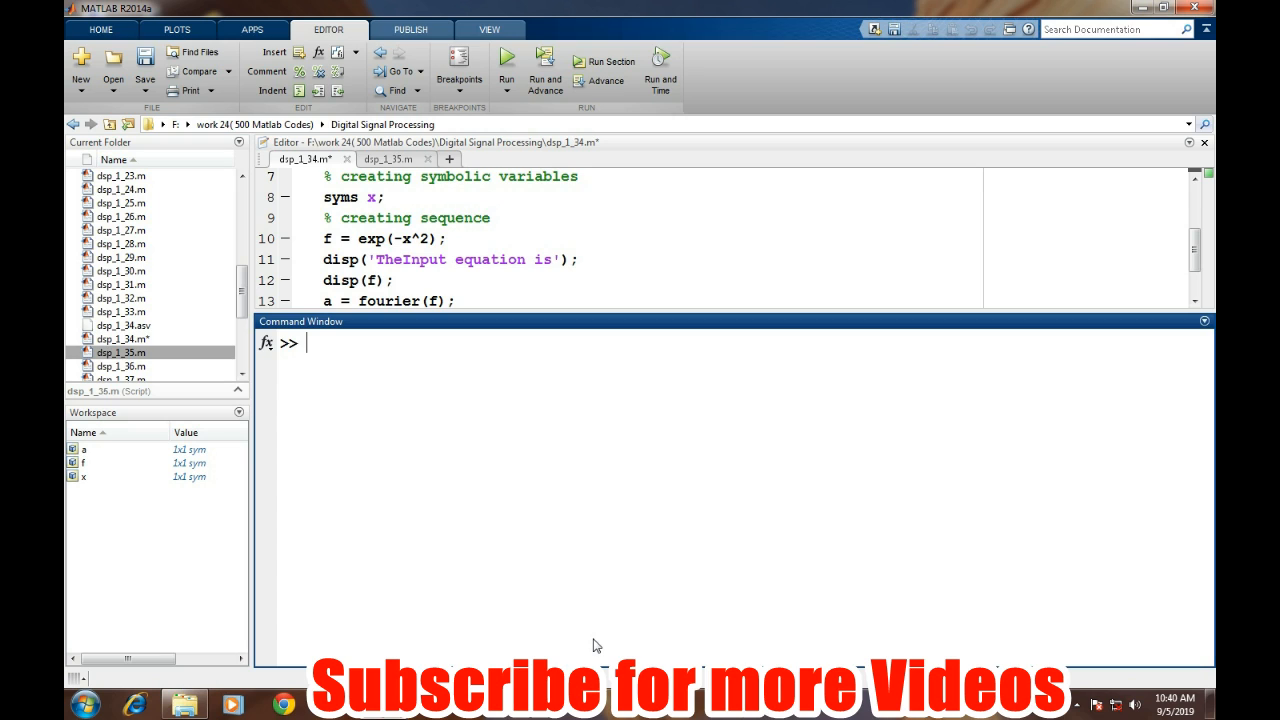
- Redefine f as cos(2*pi*x)
text(f)
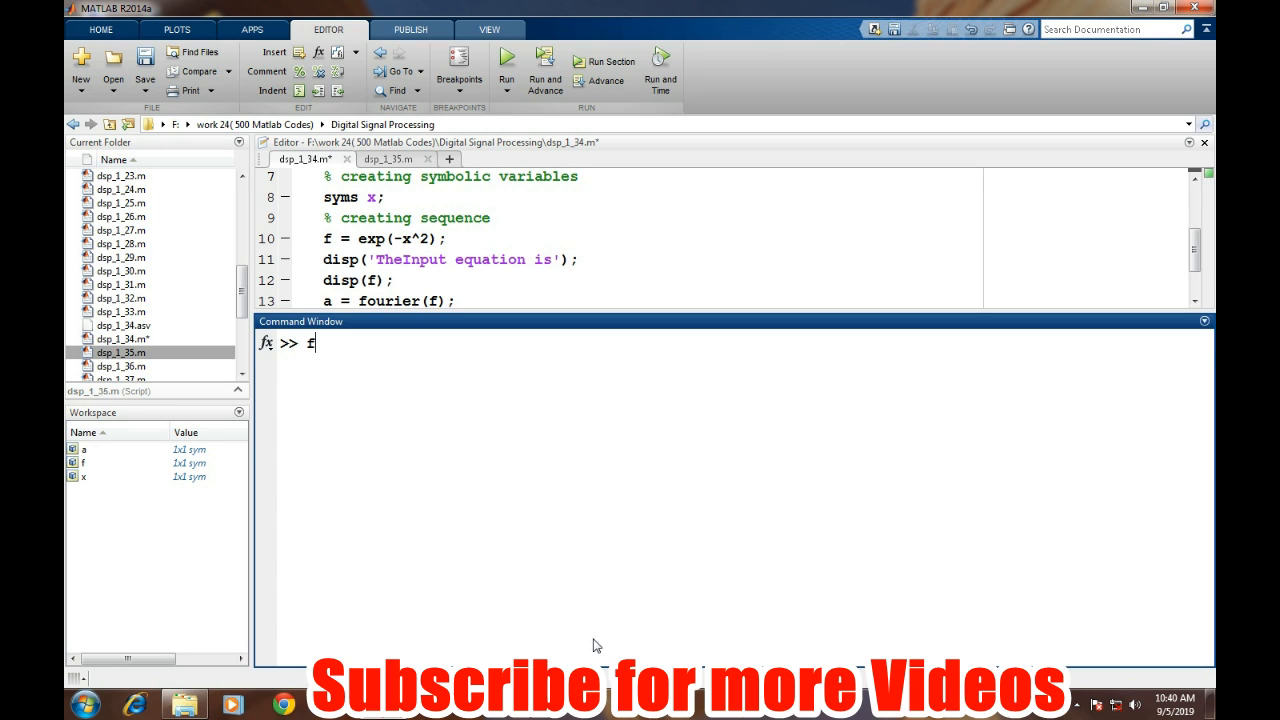
text(= cos)
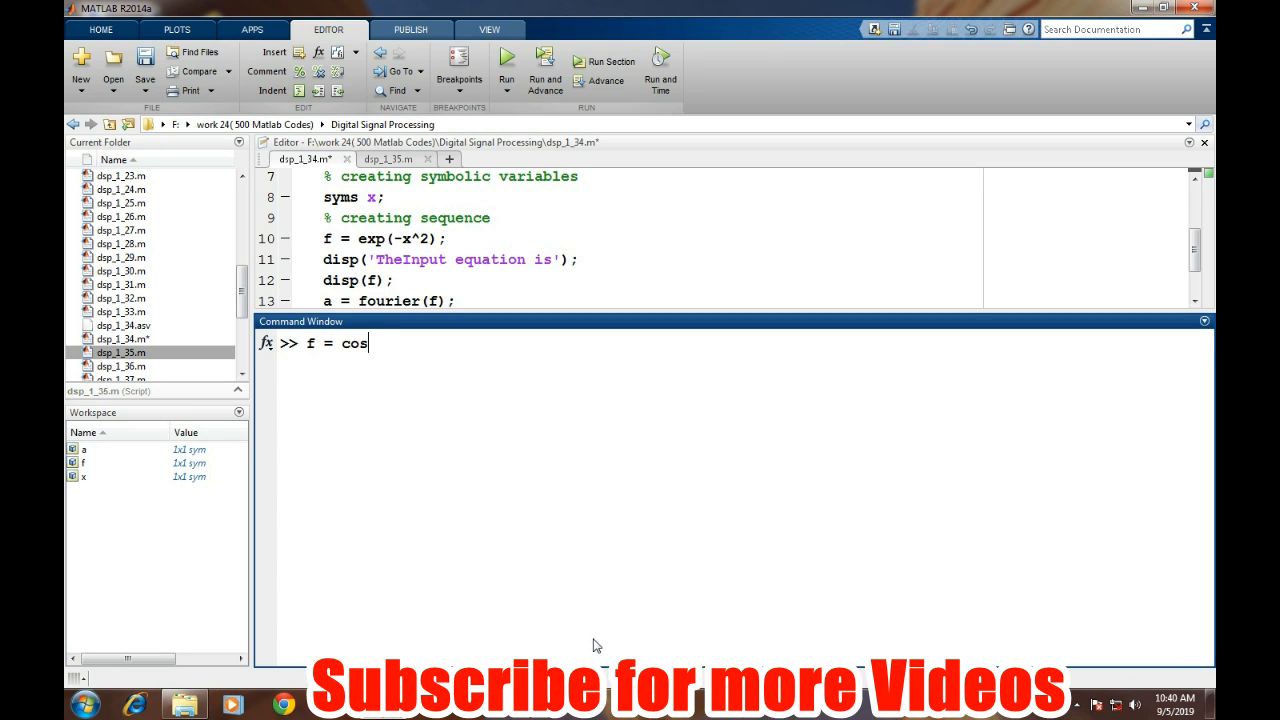
text((2*p)
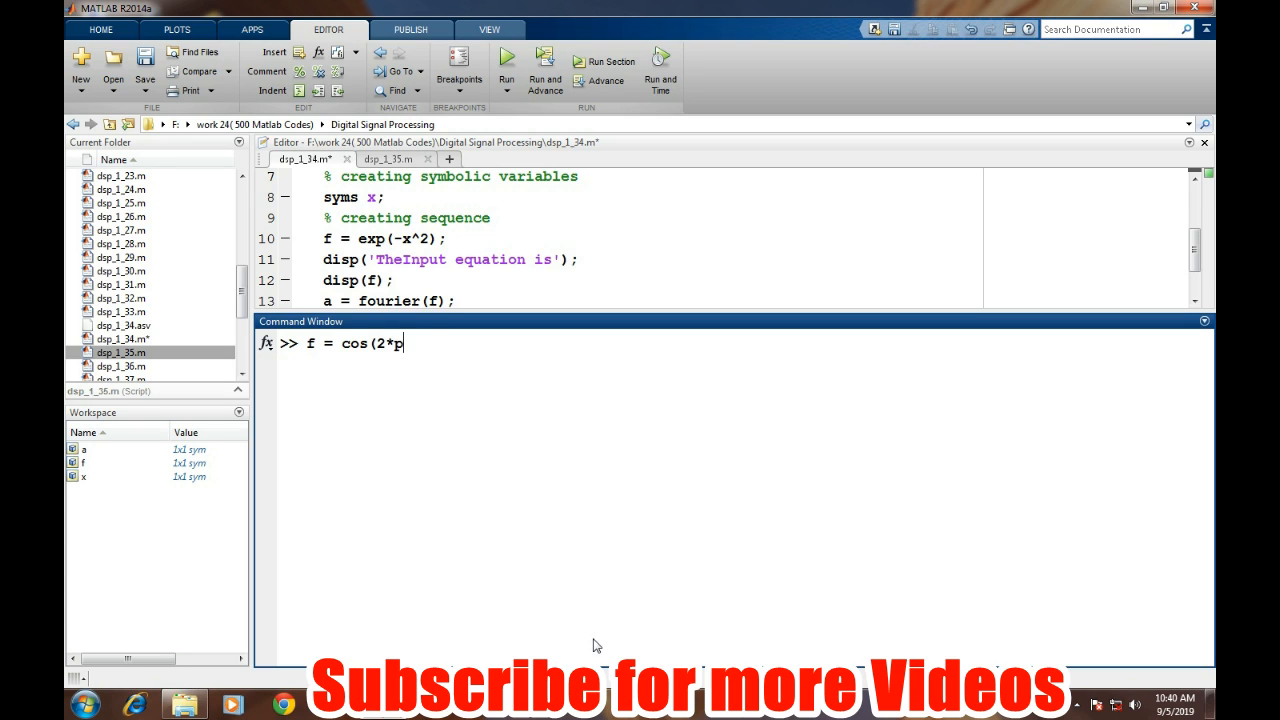
text(i*x);)
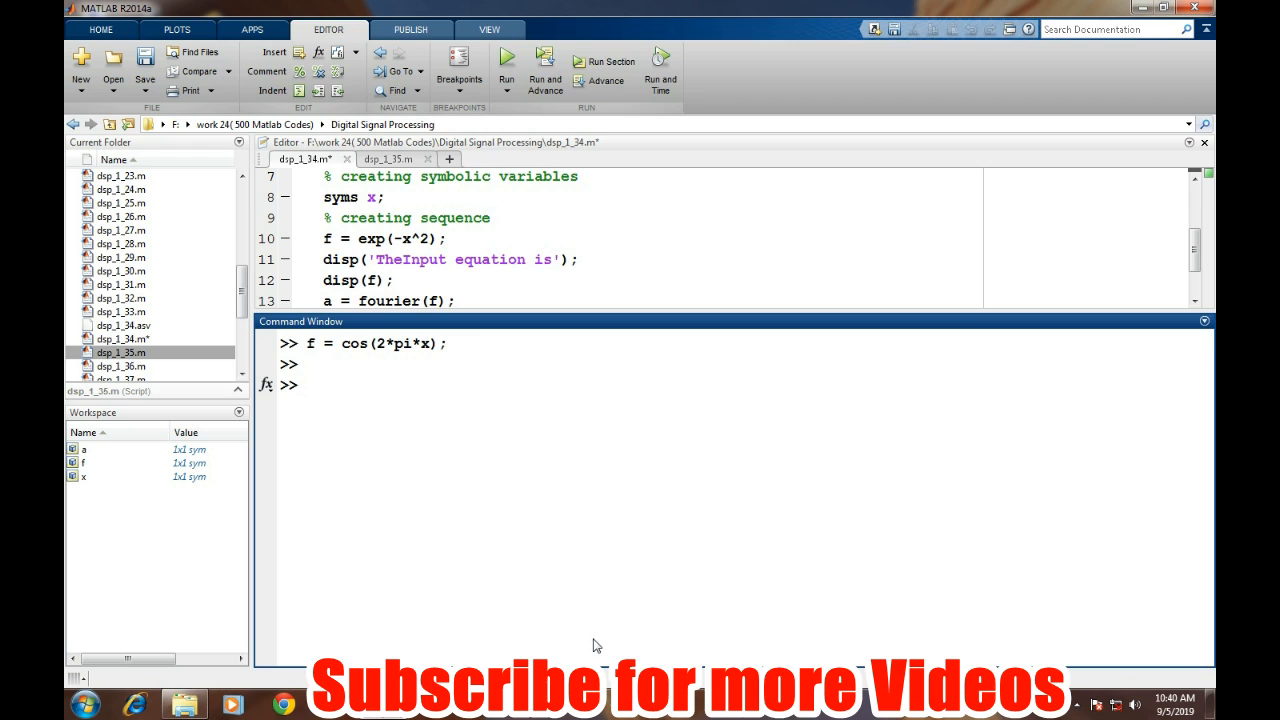
- Compute a = fourier(f), giving pi*(dirac(w - 2*pi) + dirac(2*pi + w)), and highlight the first dirac term
text(a = fo)
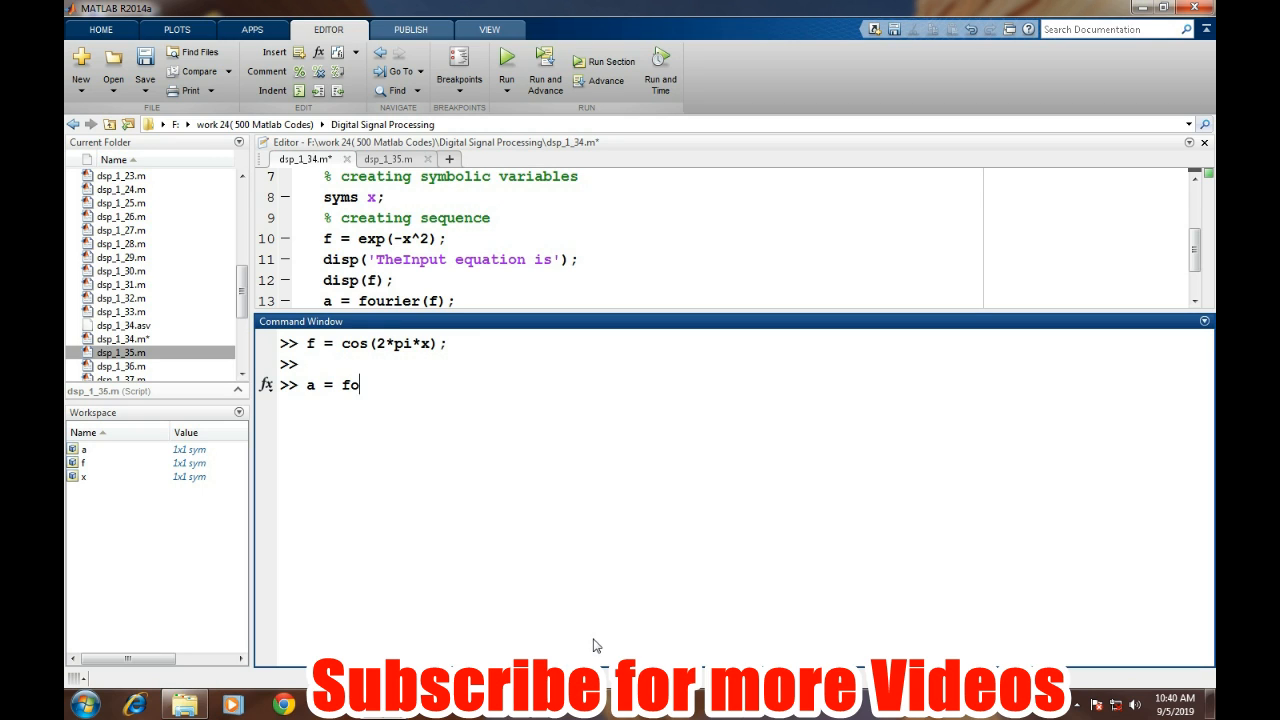
text(urier(f)
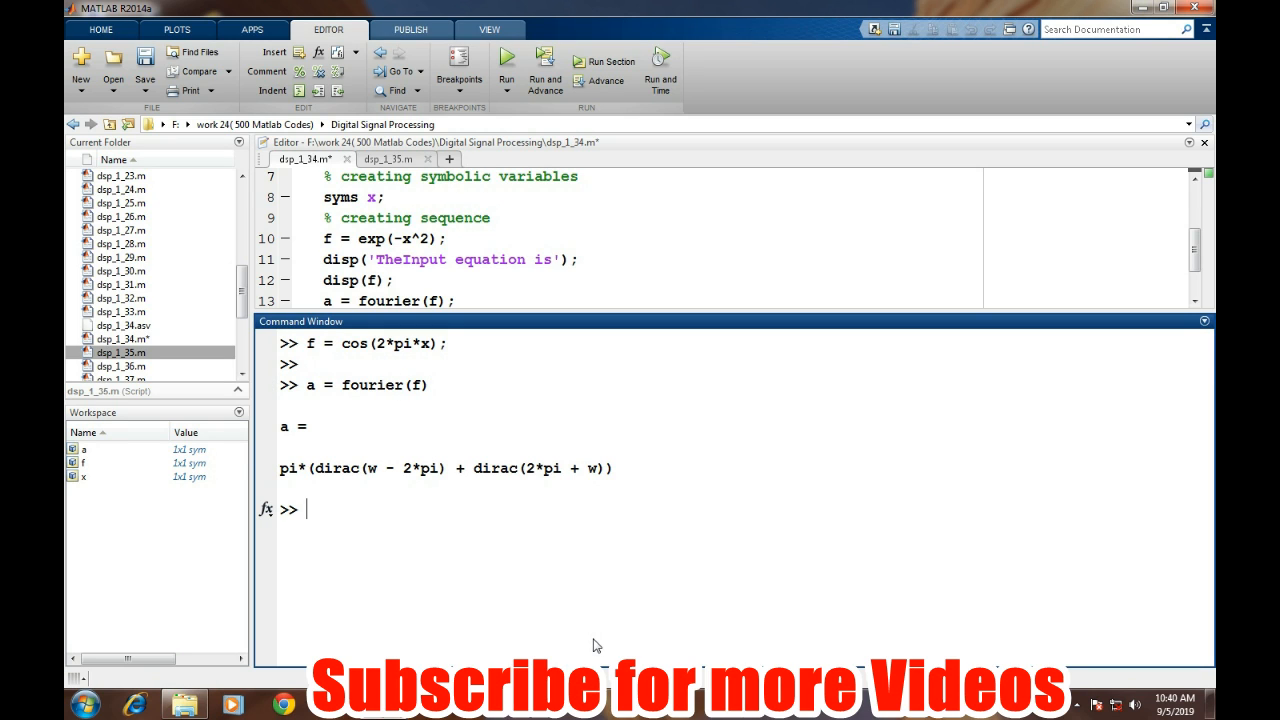
mouse_move(392, 496)
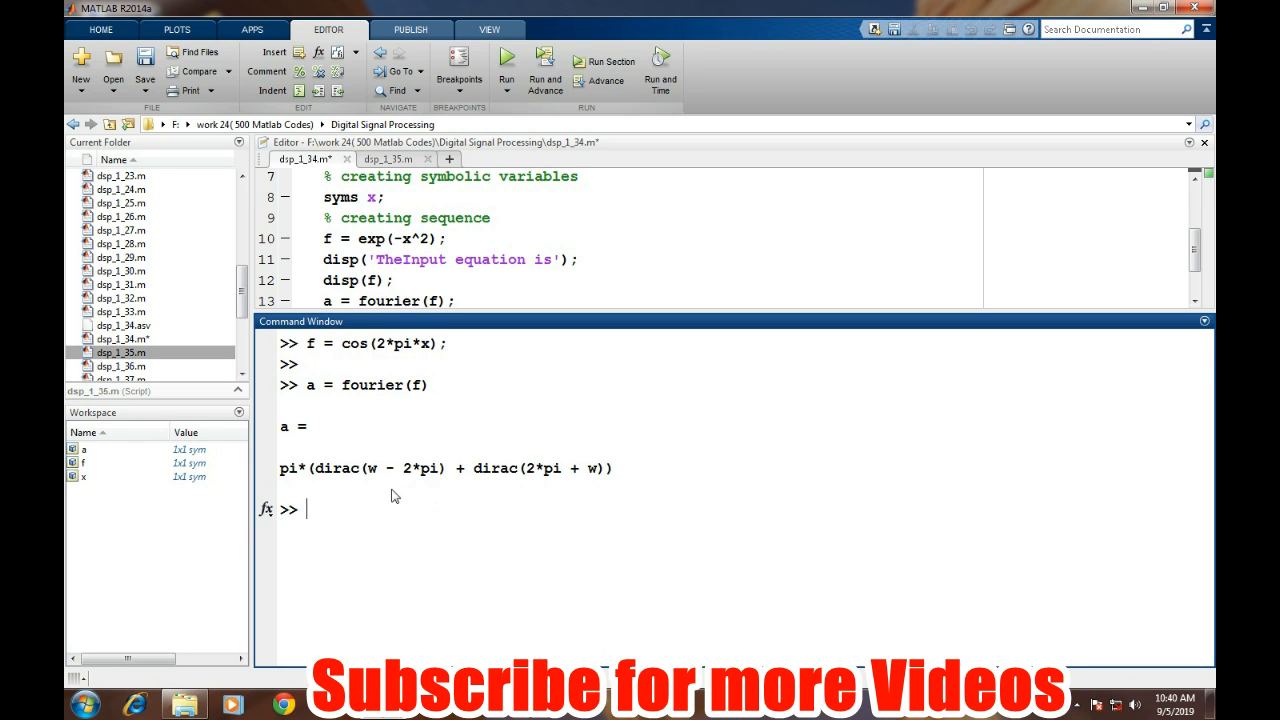
double_click(332, 468)
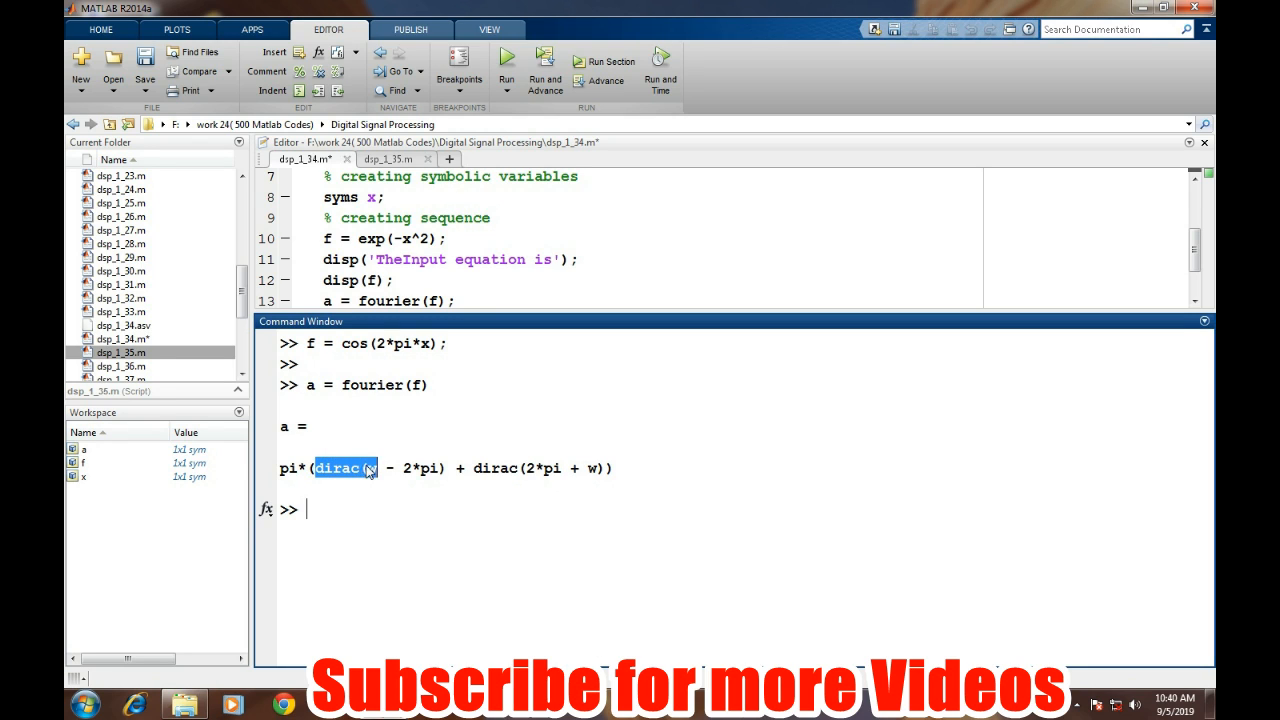